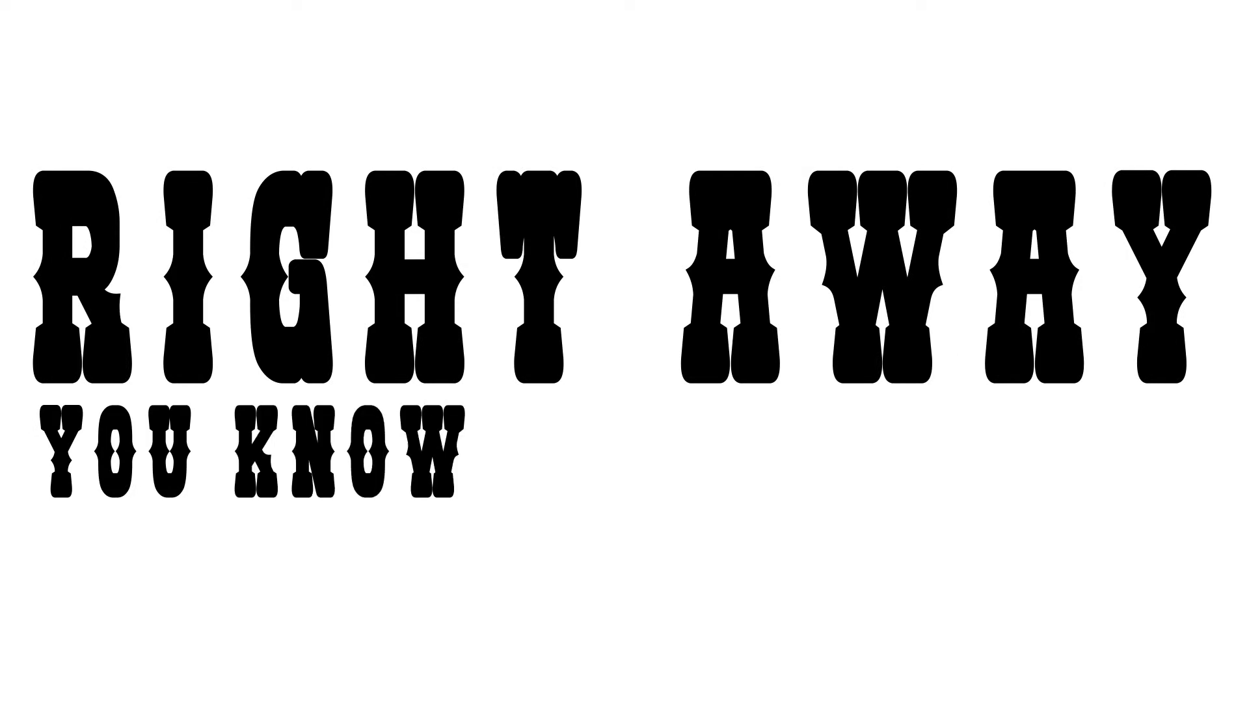
pyautogui.write('I FEEL ALRIGHT')
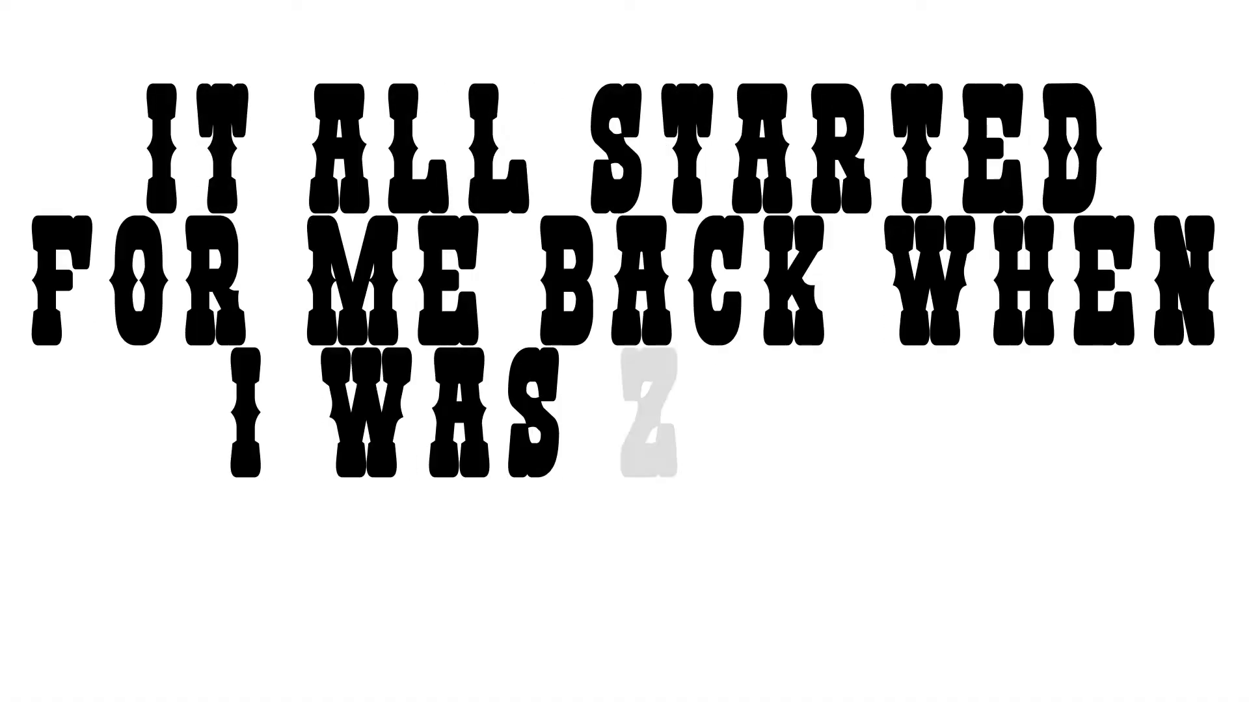
pyautogui.write('just a little boy')
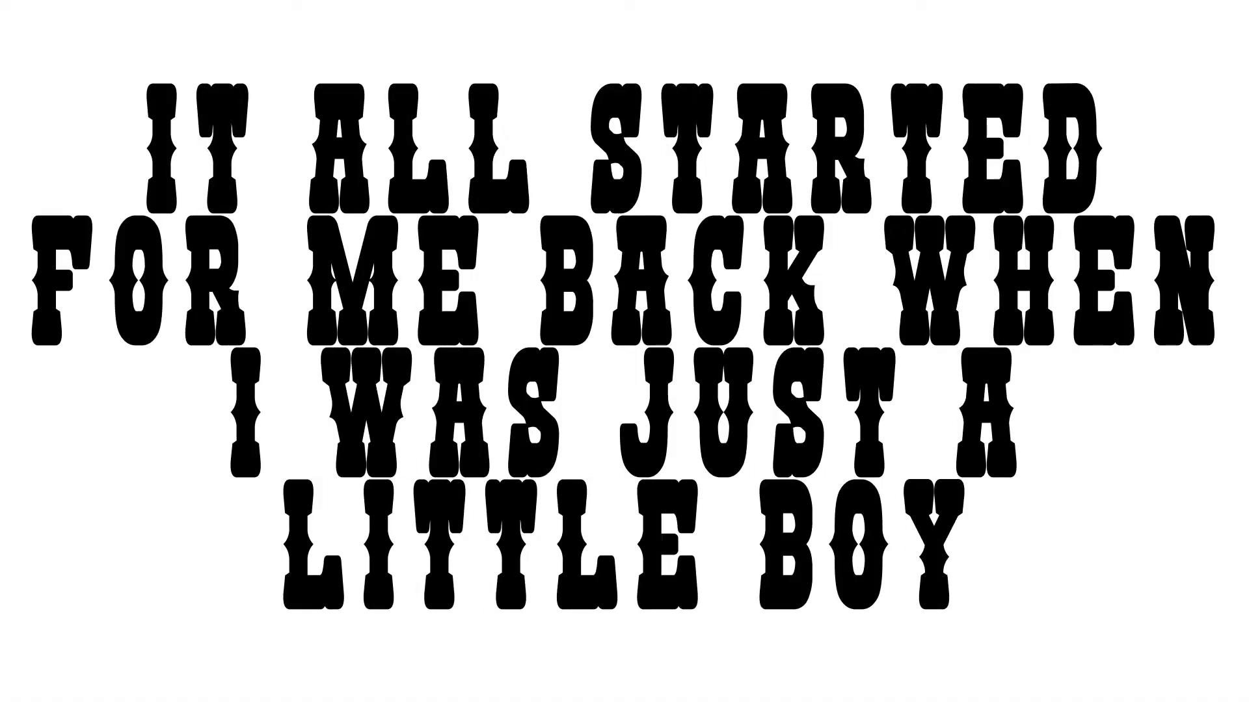